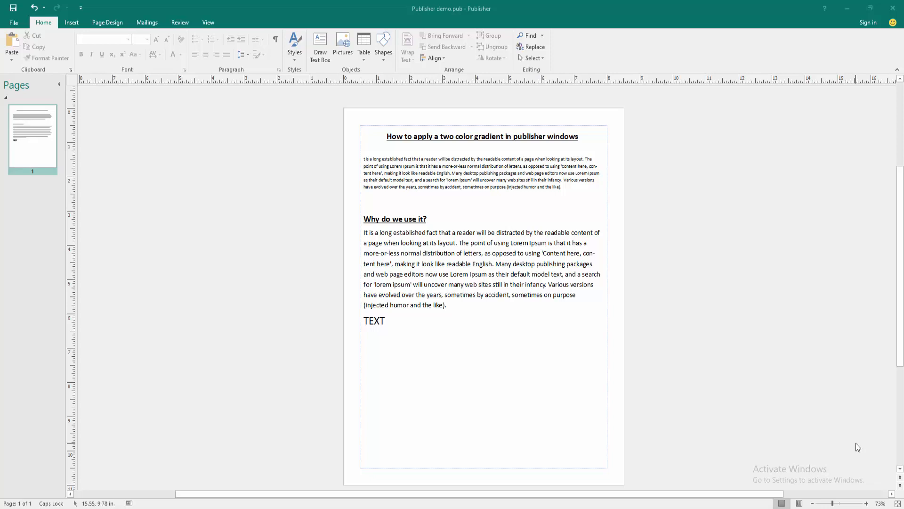
Step: Reach the Format Background dialog via Page Design > Background > More Backgrounds
left_click(477, 242)
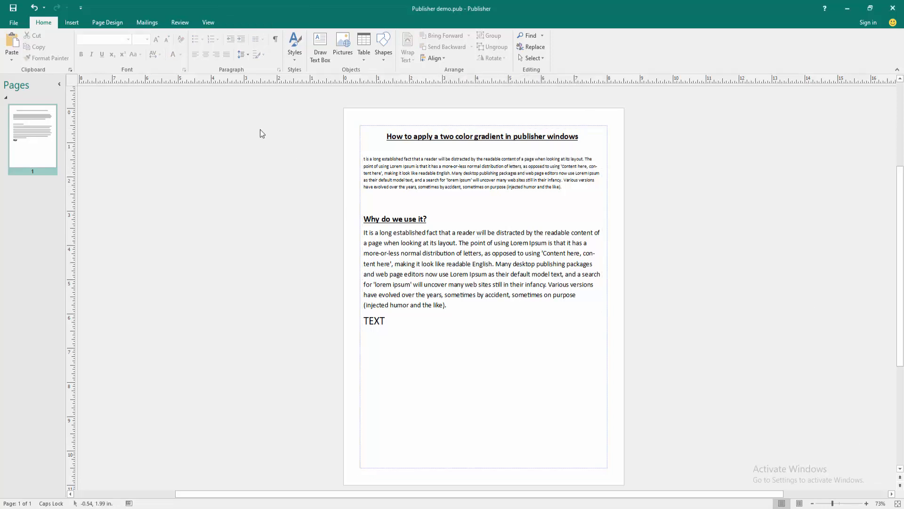
left_click(107, 23)
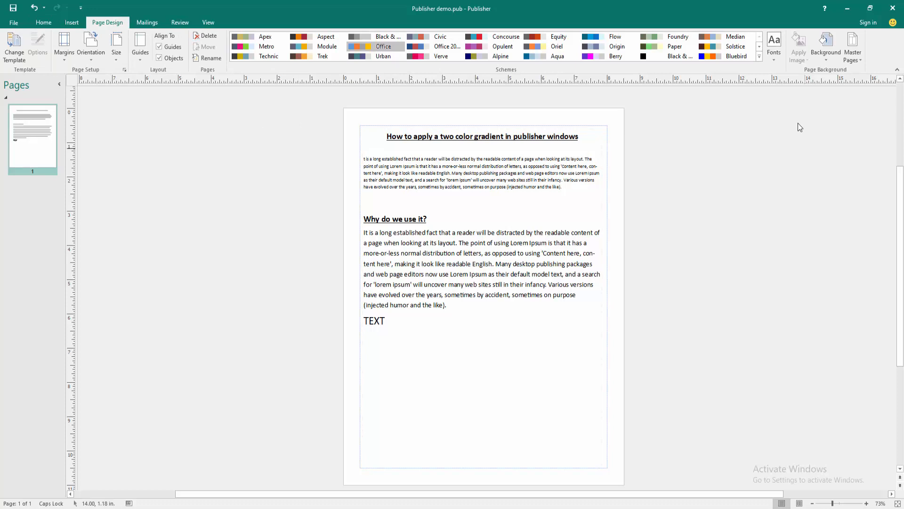
left_click(825, 45)
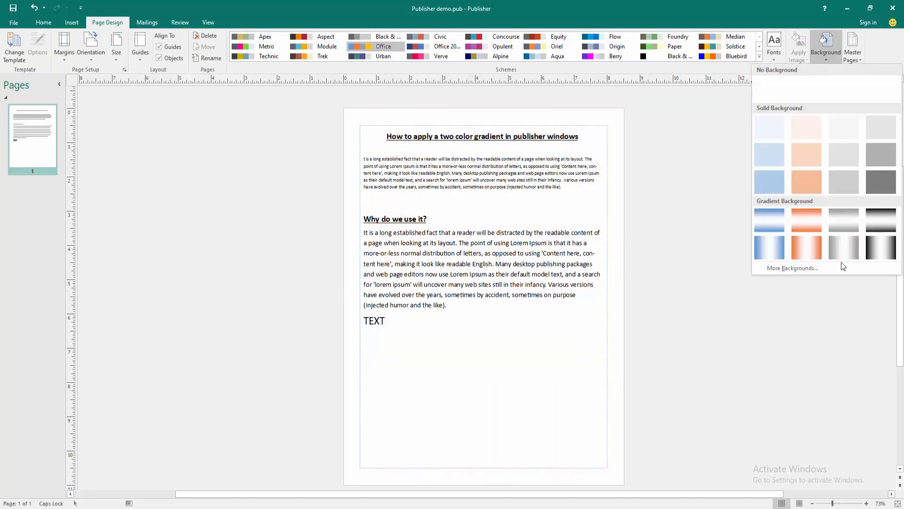
left_click(791, 267)
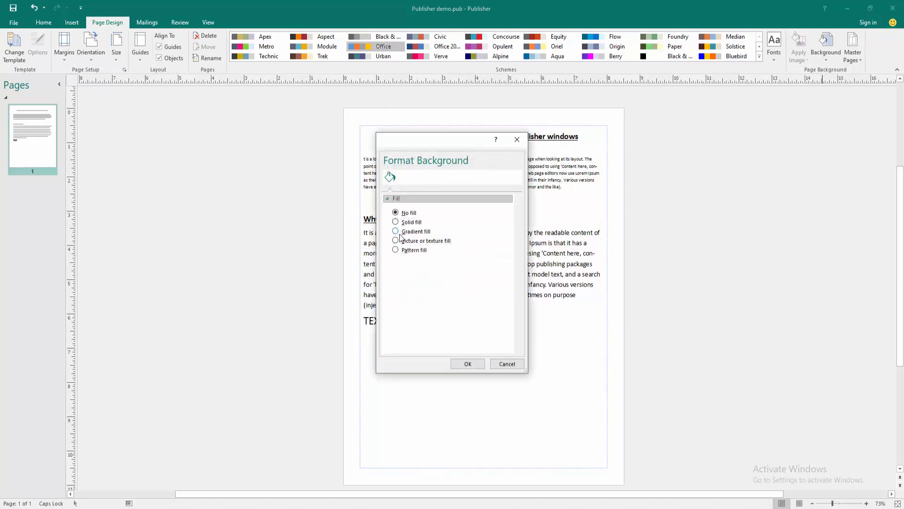
Step: Apply a gradient fill with the first stop set to white, fading to red at the bottom
left_click(396, 232)
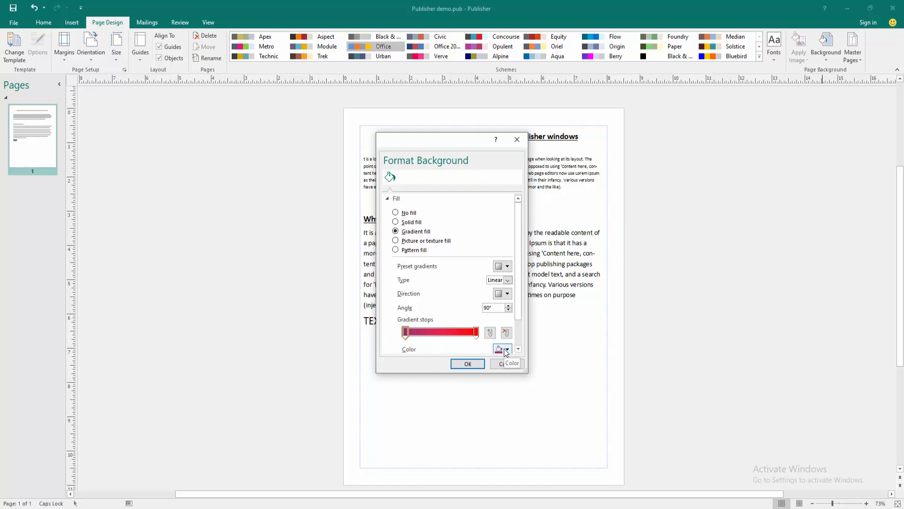
left_click(511, 348)
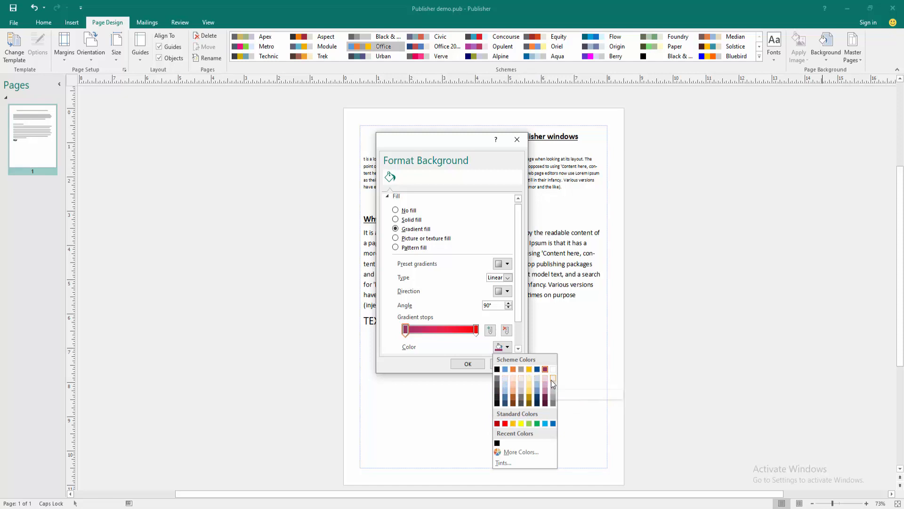
left_click(552, 379)
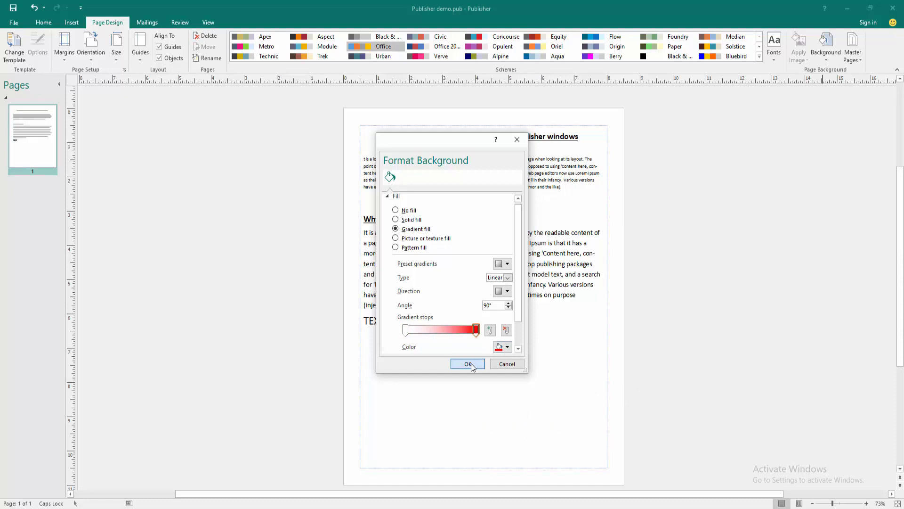
left_click(467, 364)
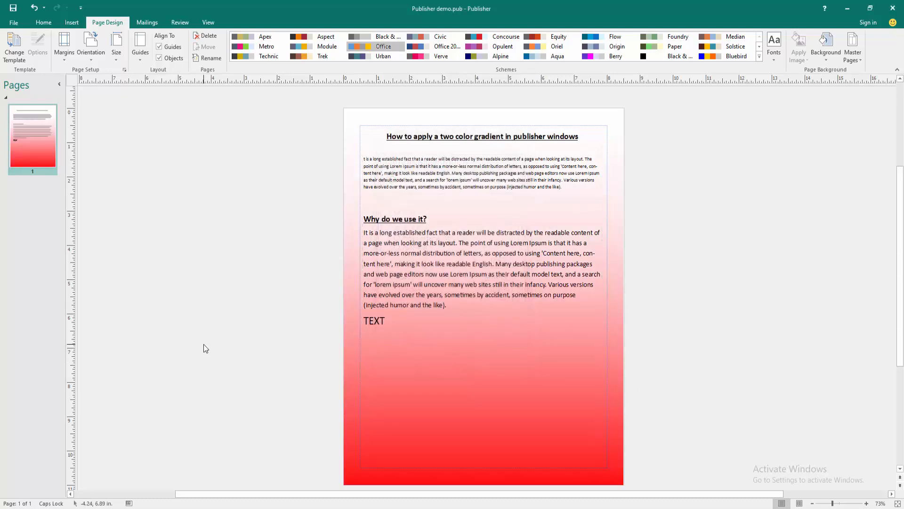